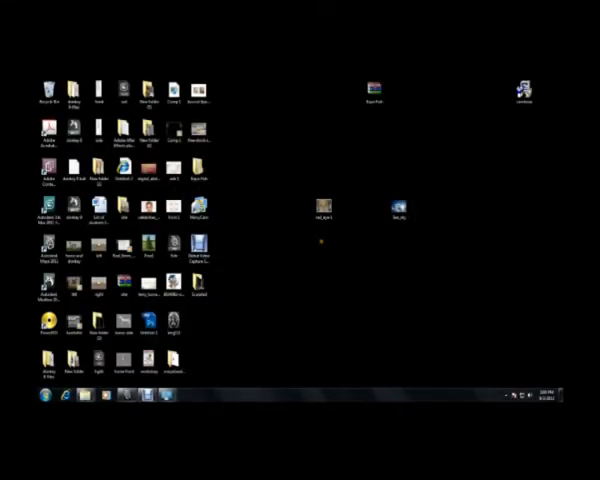
mouse_move(416, 352)
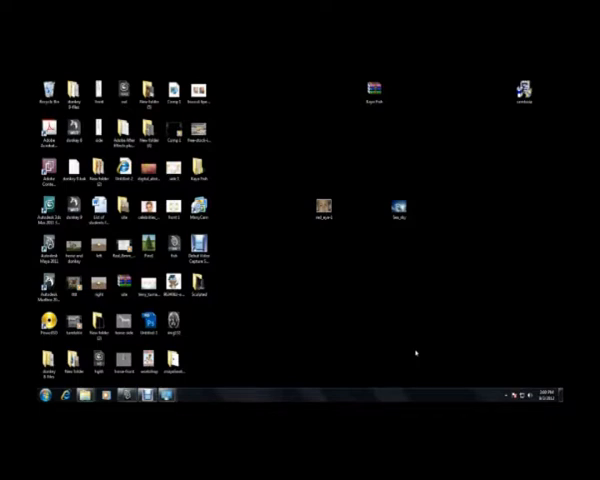
mouse_move(290, 116)
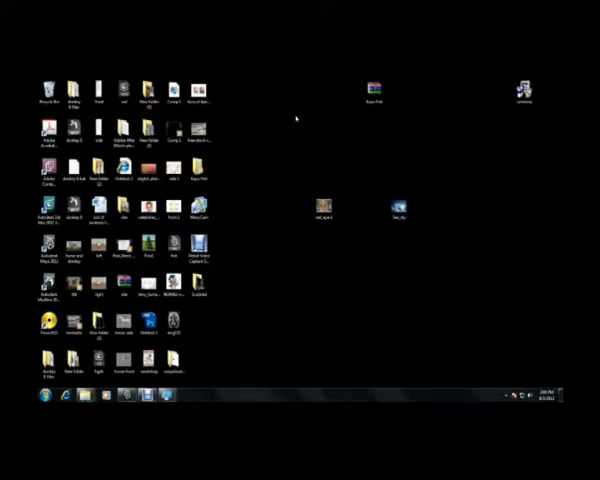
mouse_move(258, 108)
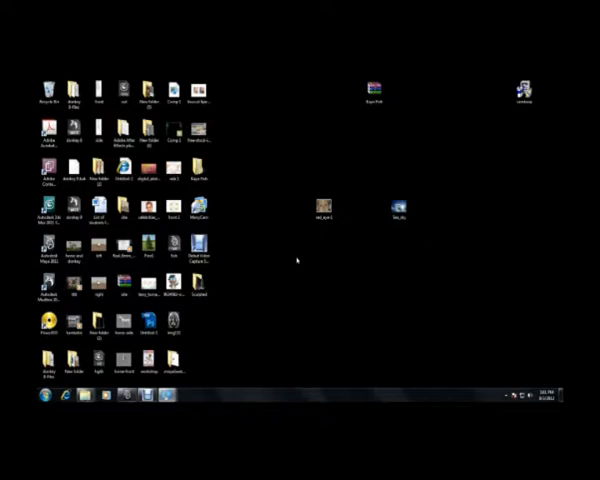
mouse_move(236, 184)
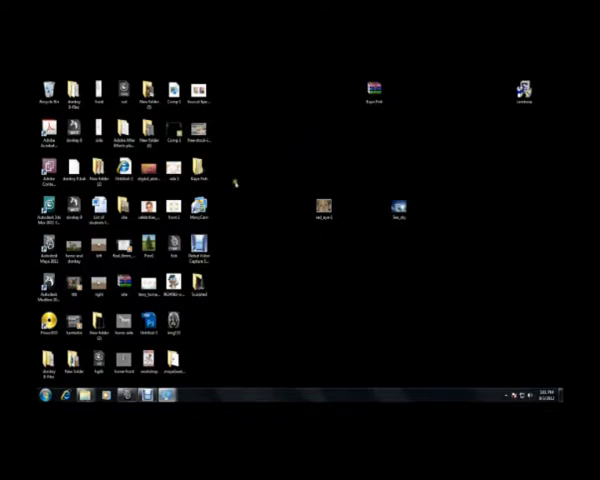
mouse_move(300, 136)
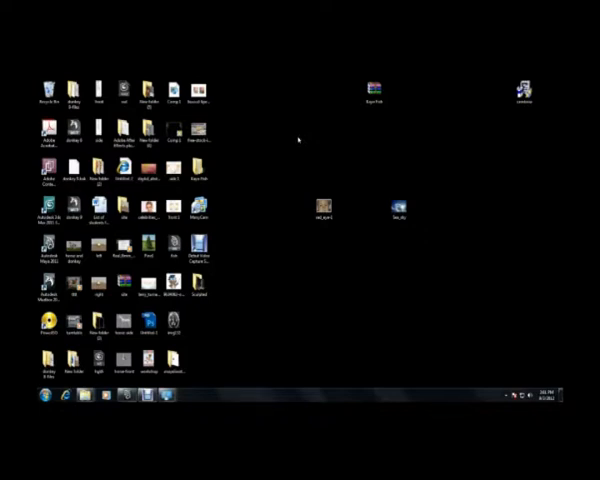
mouse_move(376, 242)
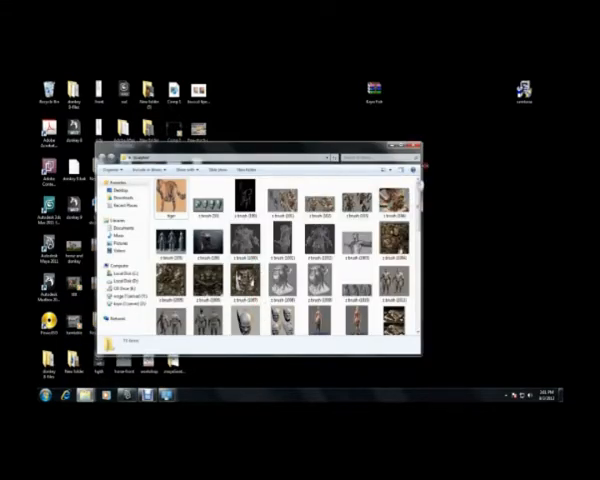
left_click(414, 156)
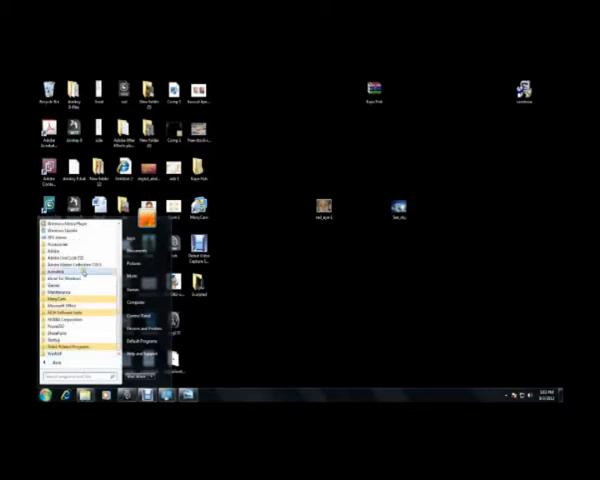
Launch Mudbox 2011 from its Autodesk program group in All Programs
left_click(60, 282)
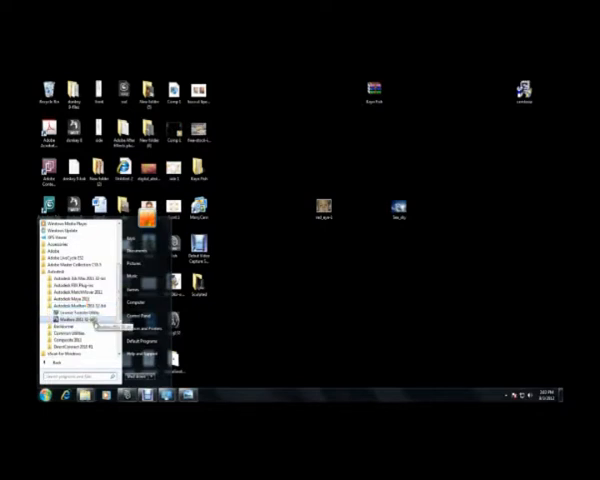
left_click(376, 284)
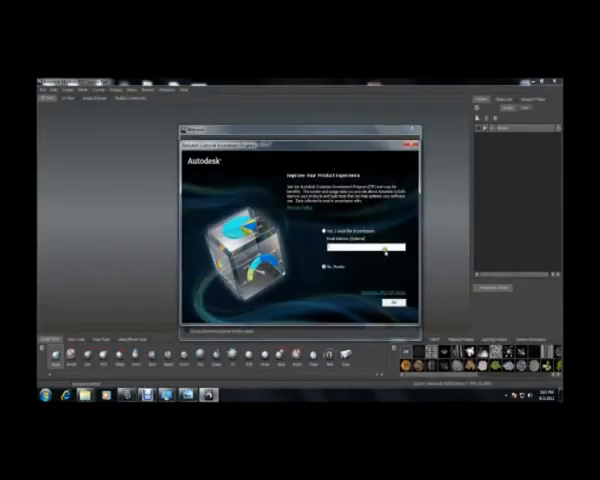
Dismiss the activation prompt and browse down the Start a new sculpt template list
left_click(392, 300)
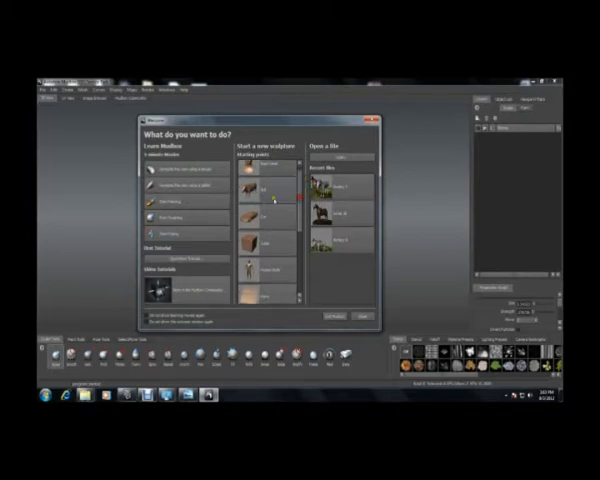
scroll("down", 3)
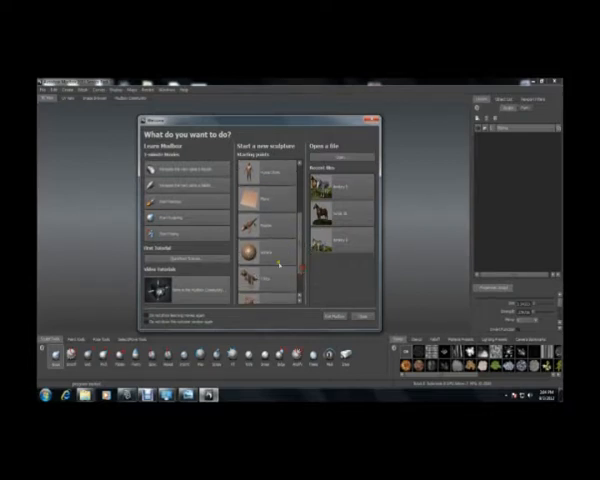
scroll("down", 3)
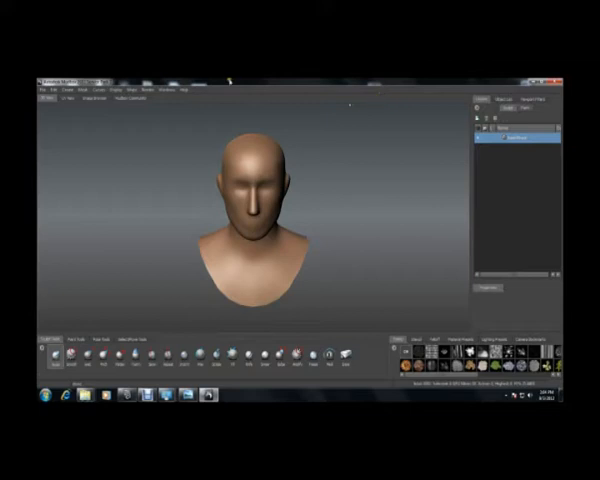
Bring up a command menu from the top menu bar over the loaded head model
left_click(172, 92)
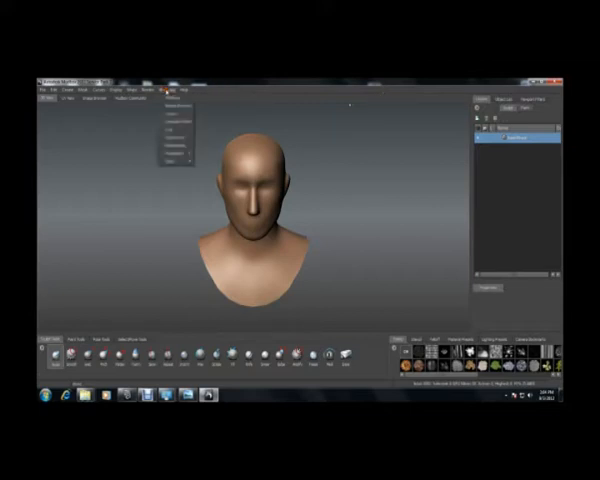
left_click(174, 92)
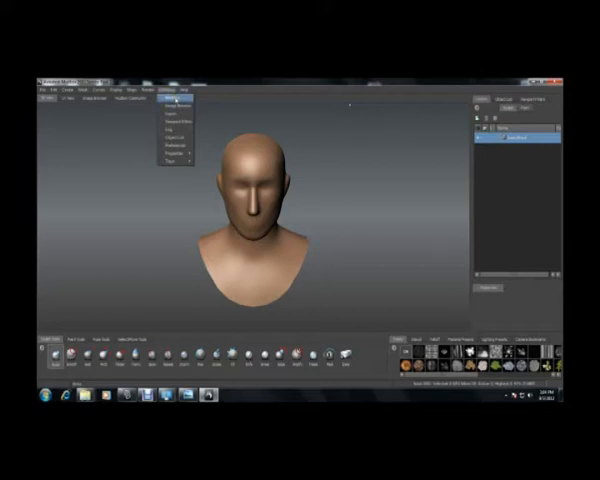
left_click(172, 114)
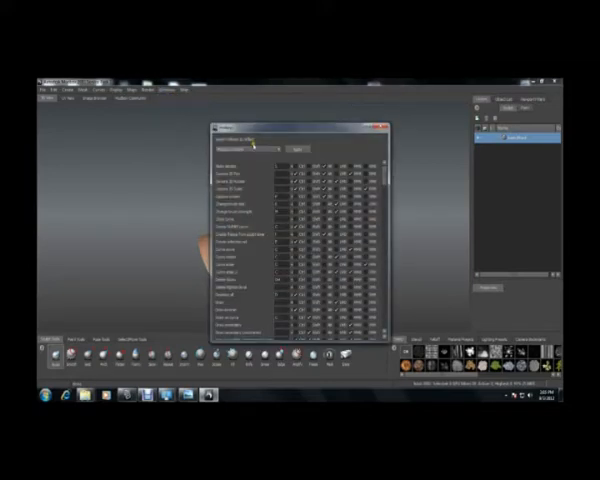
left_click(244, 148)
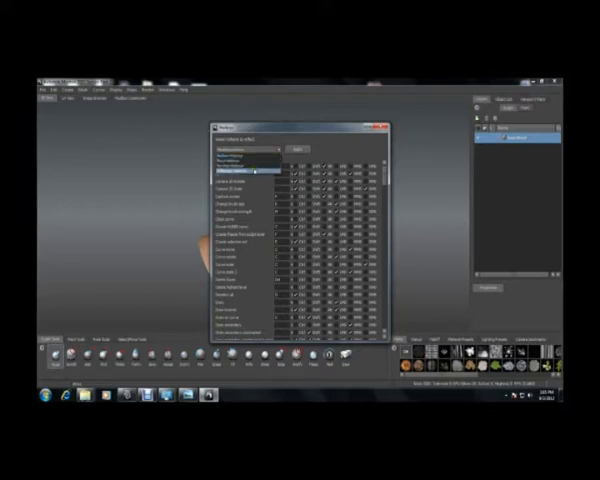
left_click(244, 150)
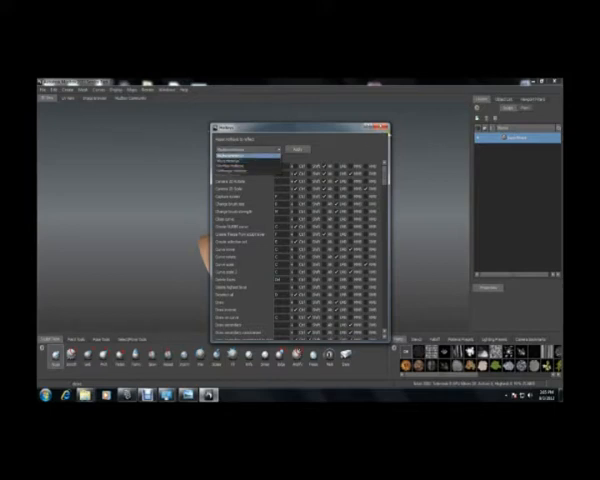
left_click(244, 148)
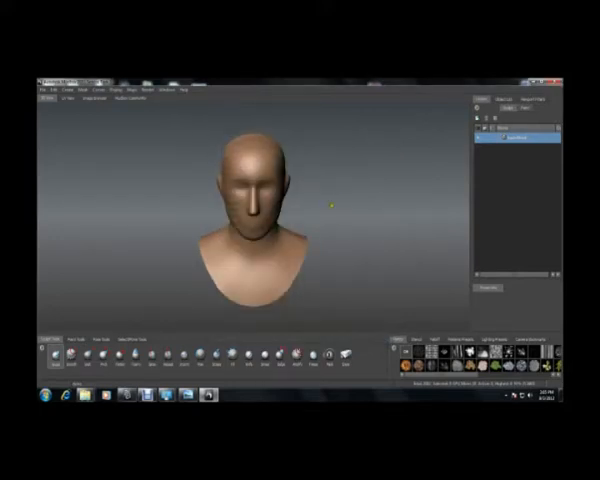
Tumble the camera so the head bust shows a three-quarter side view
left_click_drag(290, 210, 250, 196)
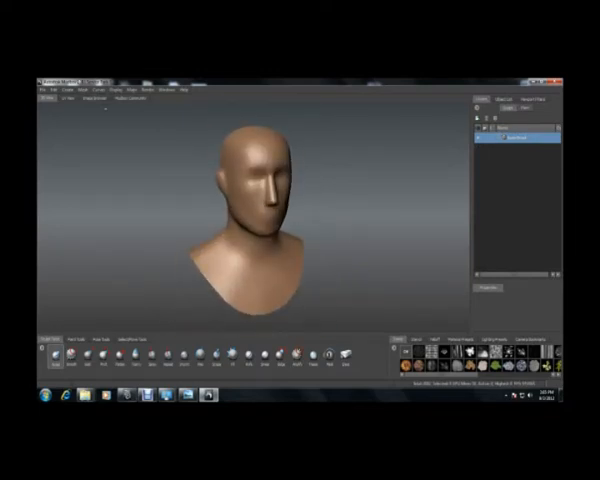
Switch the workspace from the 3D view to the flat UV view
left_click(172, 92)
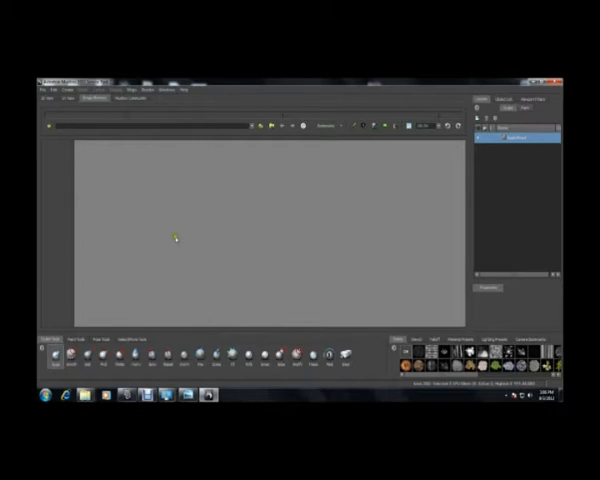
mouse_move(84, 164)
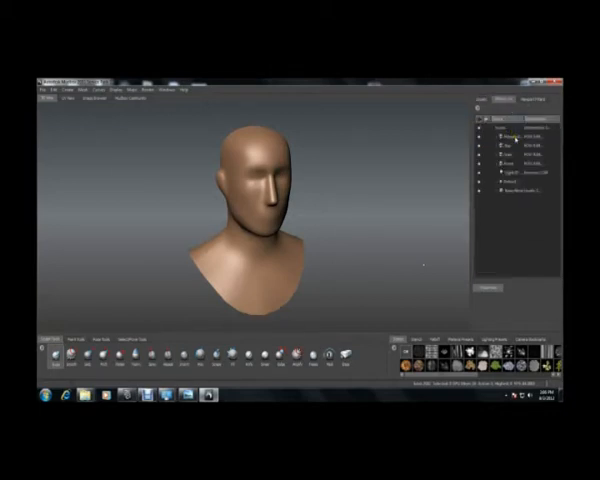
Look through the Top camera at the head, then through another scene camera
left_click(504, 132)
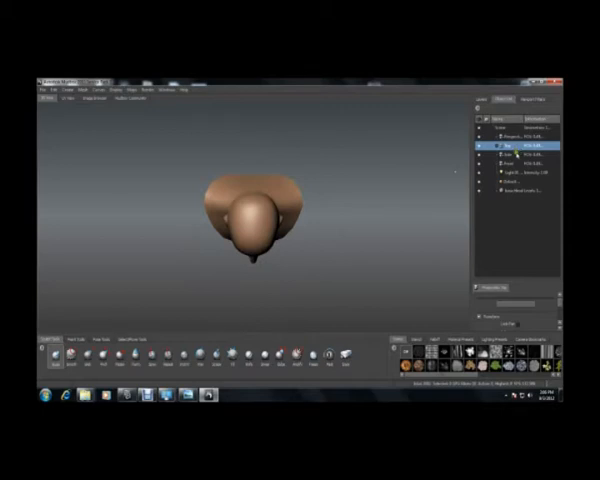
left_click(520, 158)
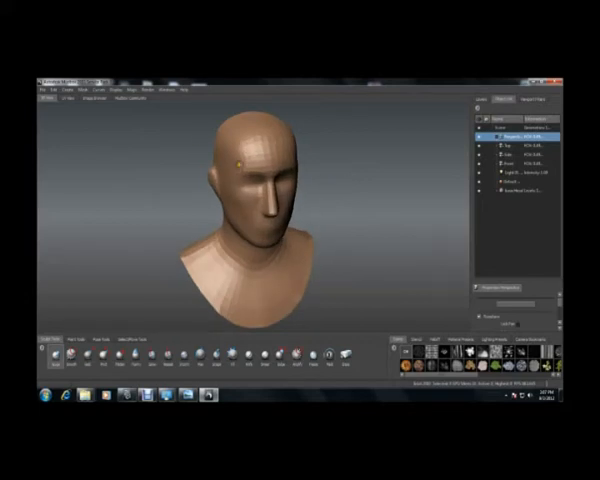
Toggle the wireframe overlay on the head mesh via the Display menu
left_click(118, 92)
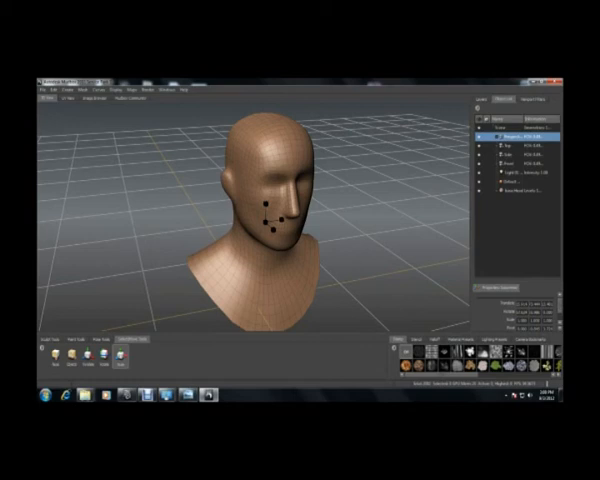
Start saving the head from the File menu so the save dialog appears
left_click(44, 92)
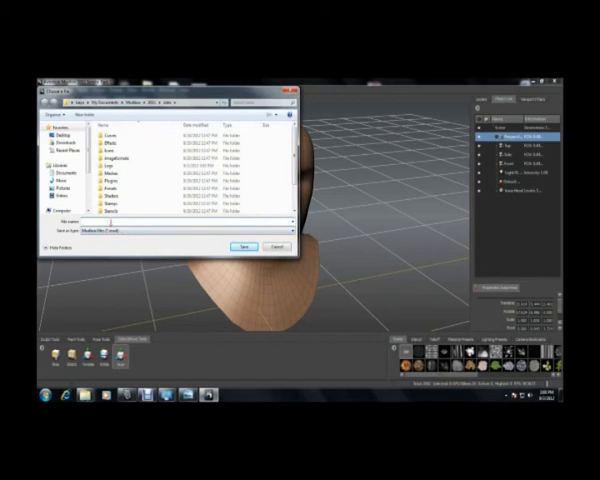
Choose a save folder and save the head as a scene file
left_click(64, 132)
type("new scene1")
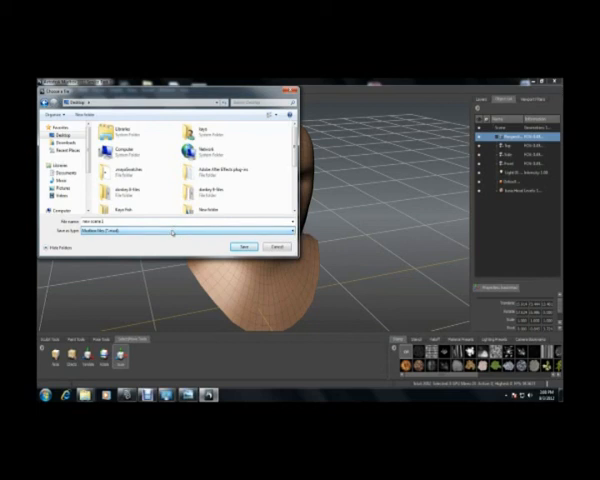
left_click(244, 246)
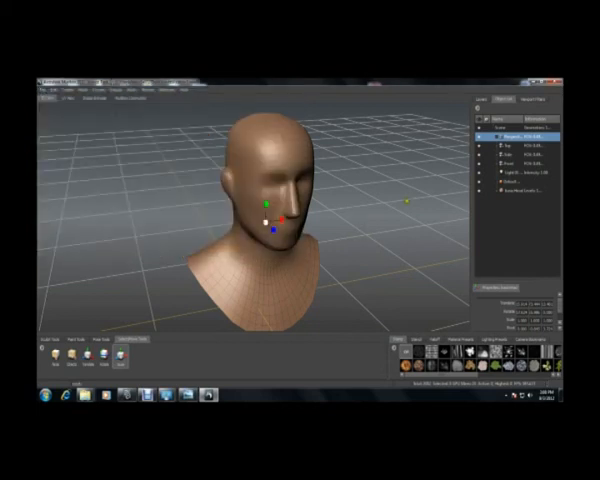